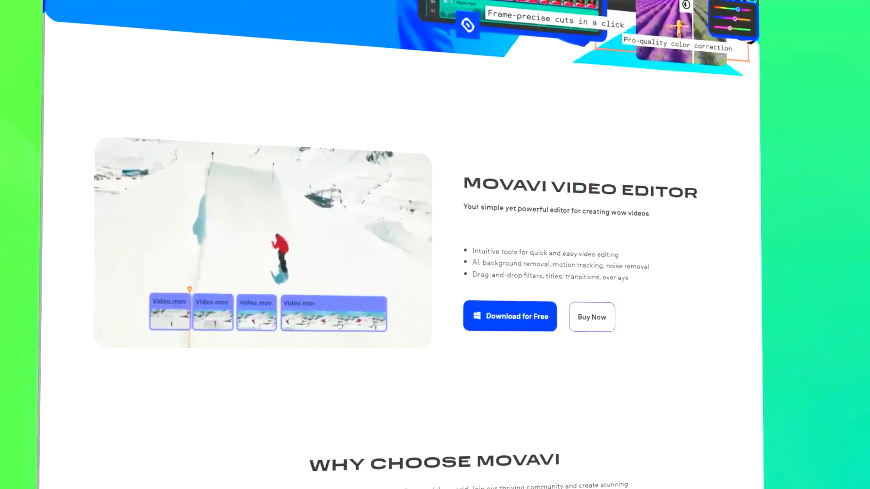
Scroll down the Video Editor page to the user statistics, review ratings and editing-features grid.
scroll(down, 3)
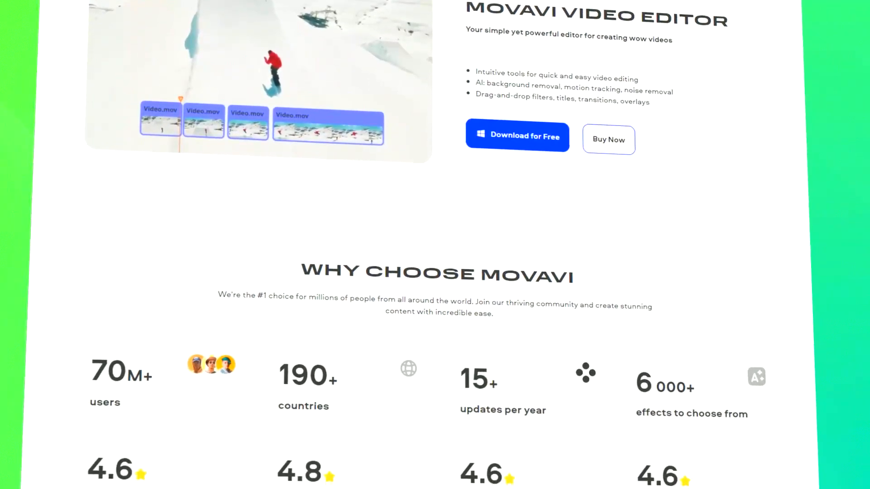
scroll(down, 3)
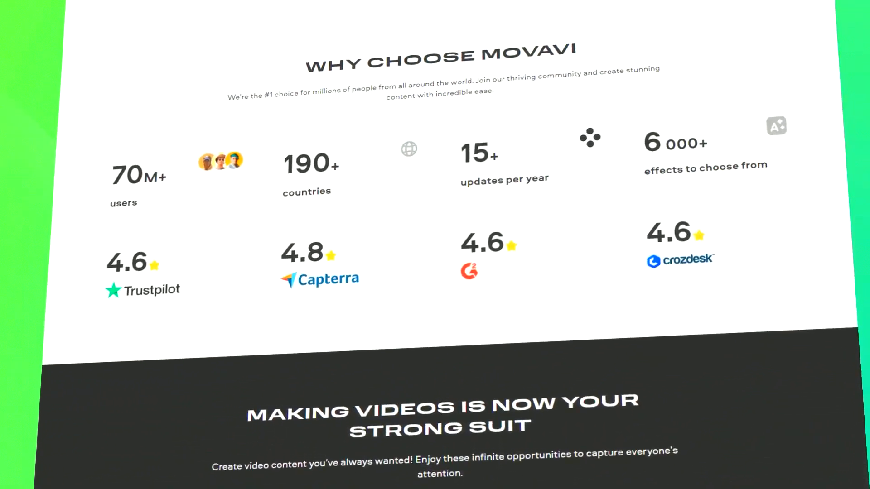
scroll(up, 3)
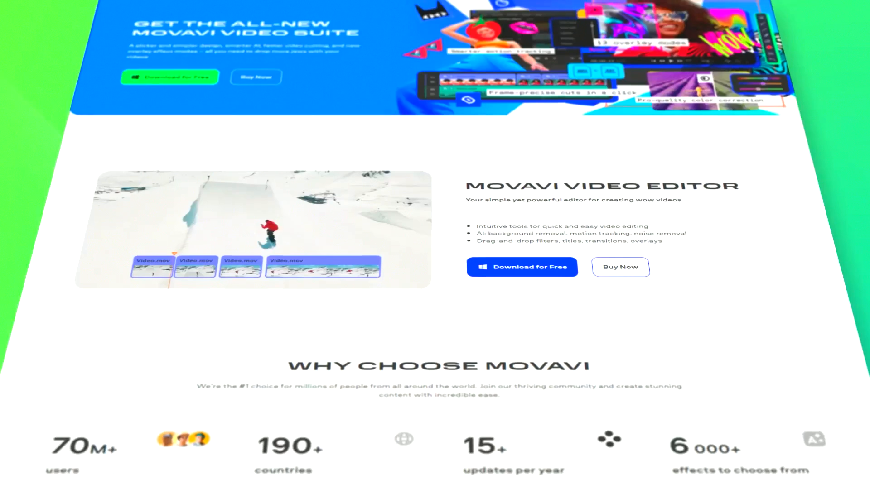
scroll(down, 3)
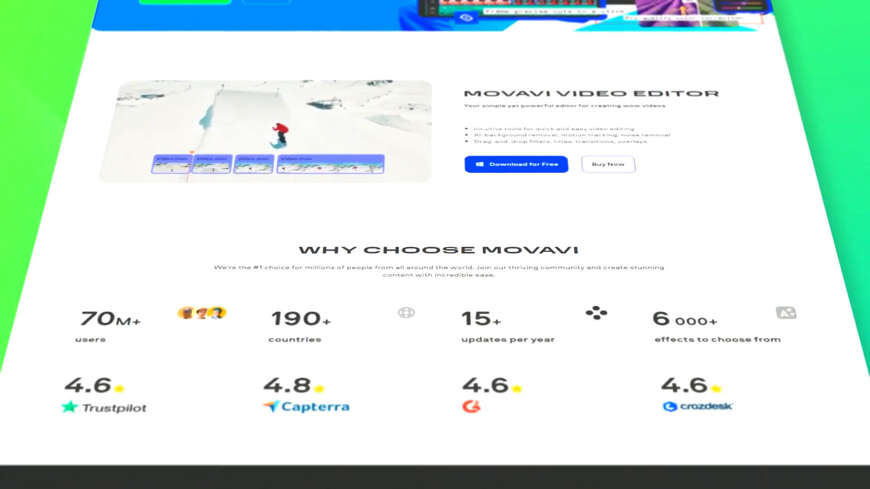
scroll(down, 3)
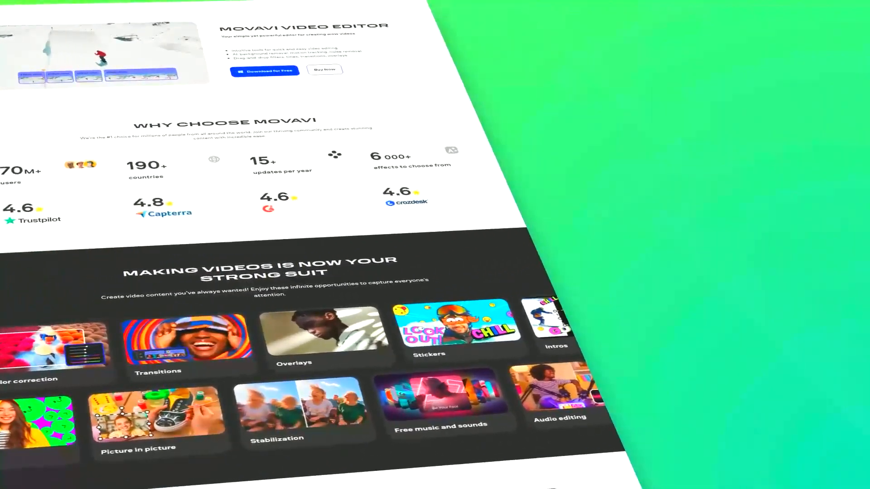
scroll(down, 3)
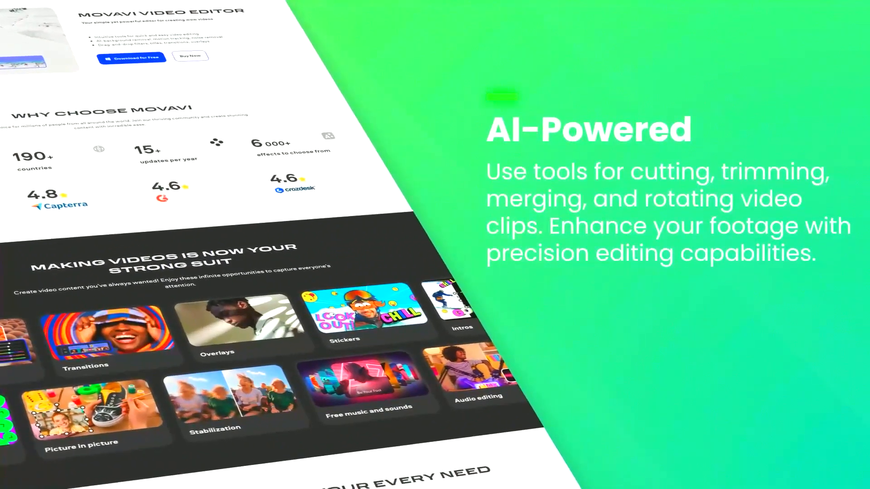
scroll(down, 3)
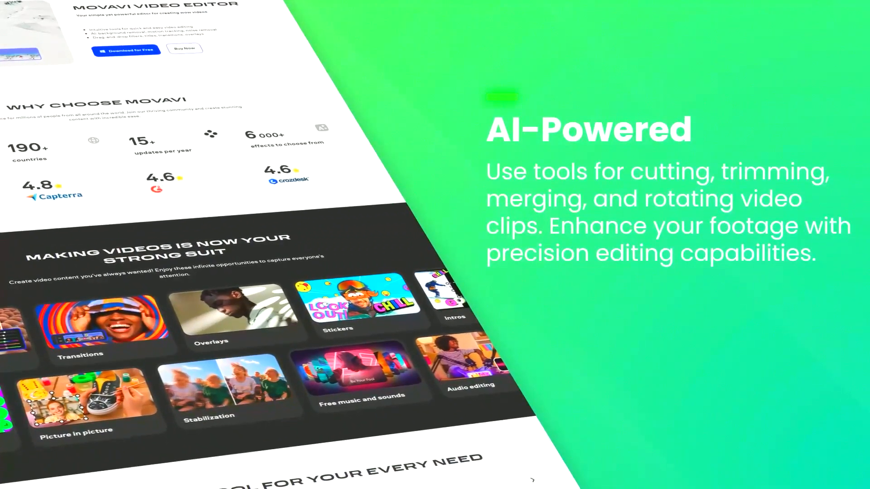
scroll(down, 3)
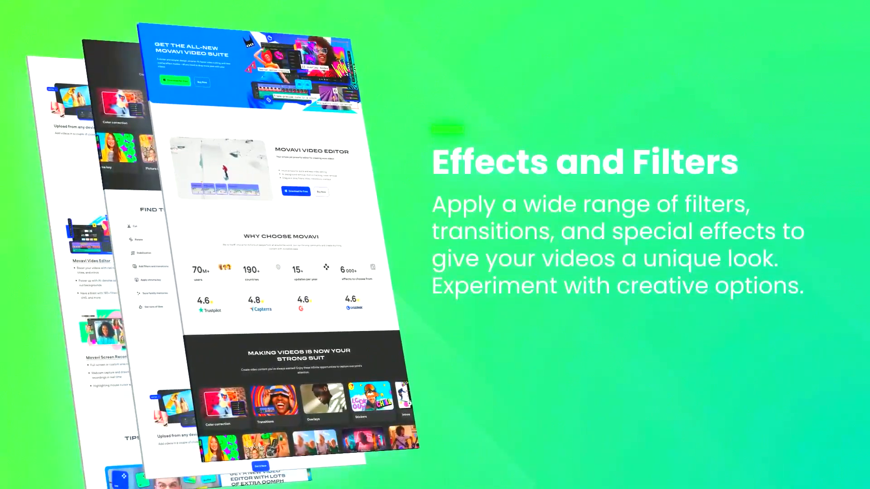
Scroll down to the Movavi Video Editor 2024 Buy Now section with size, version and system requirements.
scroll(down, 3)
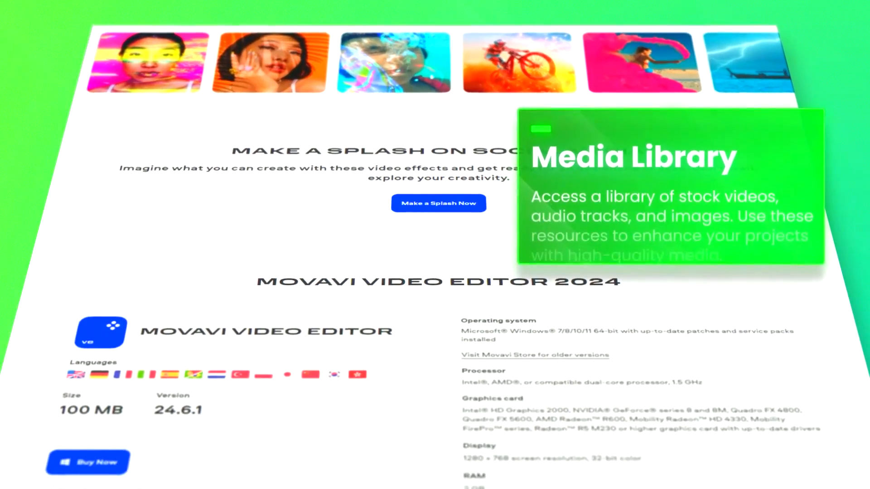
Scroll past the system requirements to the 'See what our users have to say' reviews.
scroll(down, 3)
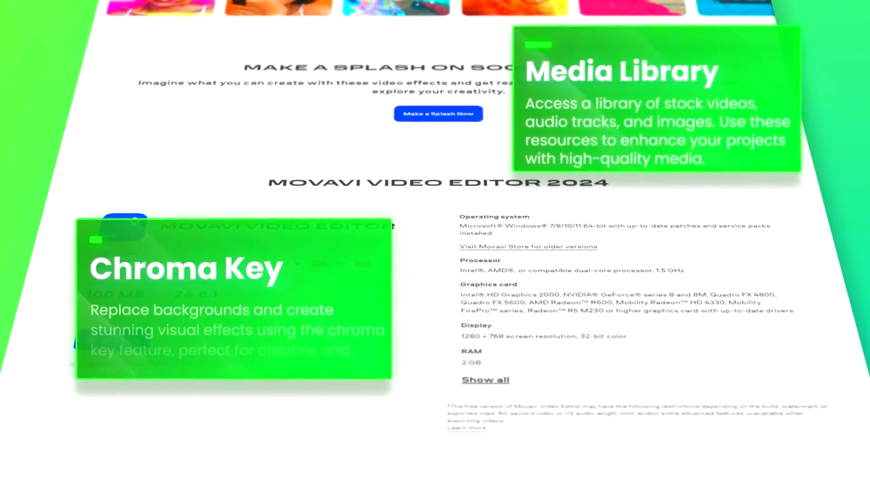
scroll(down, 3)
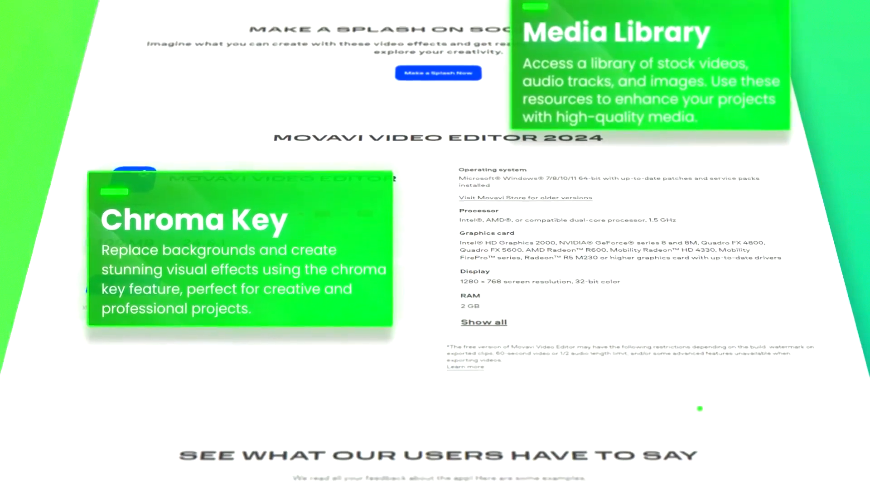
scroll(down, 3)
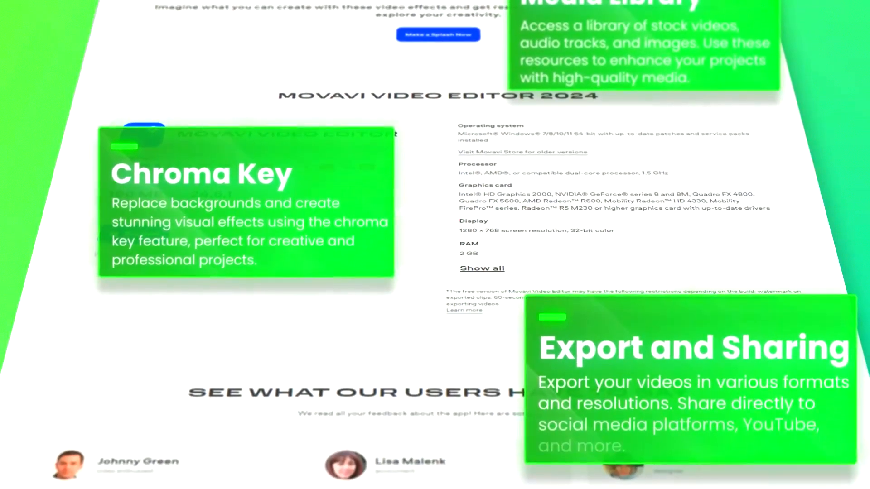
scroll(down, 3)
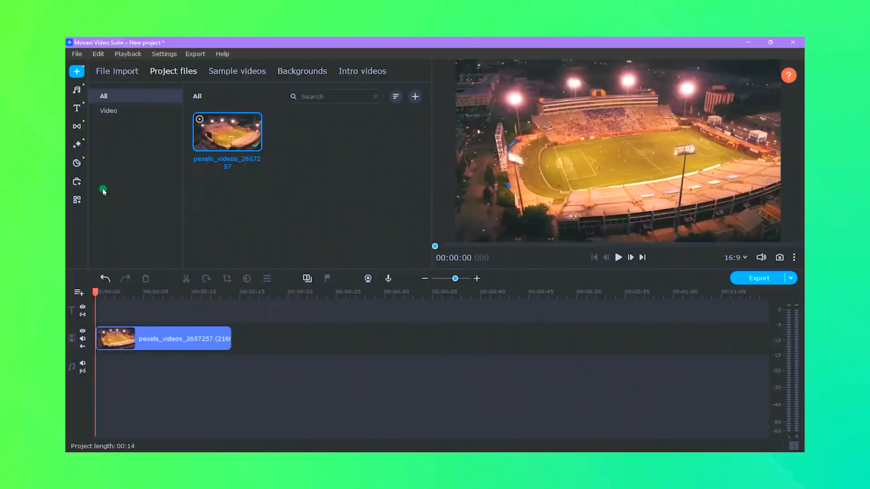
Open the Titles panel from the left toolbar to list featured title templates.
click(77, 108)
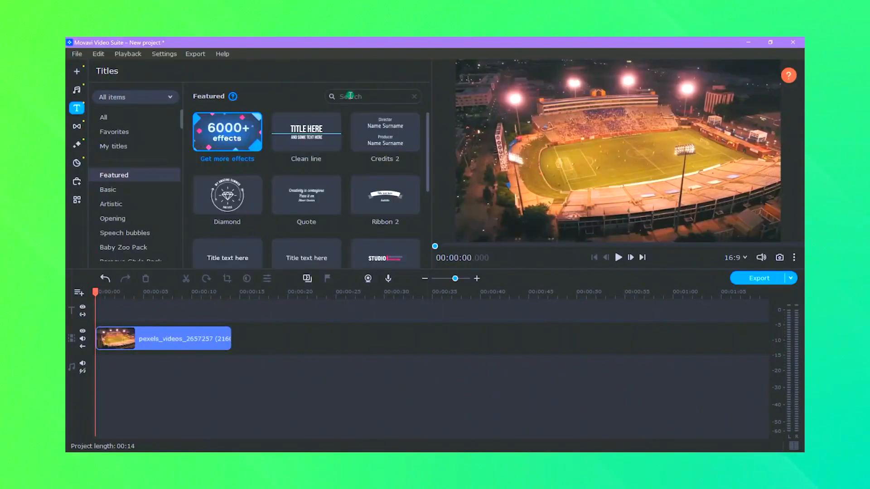